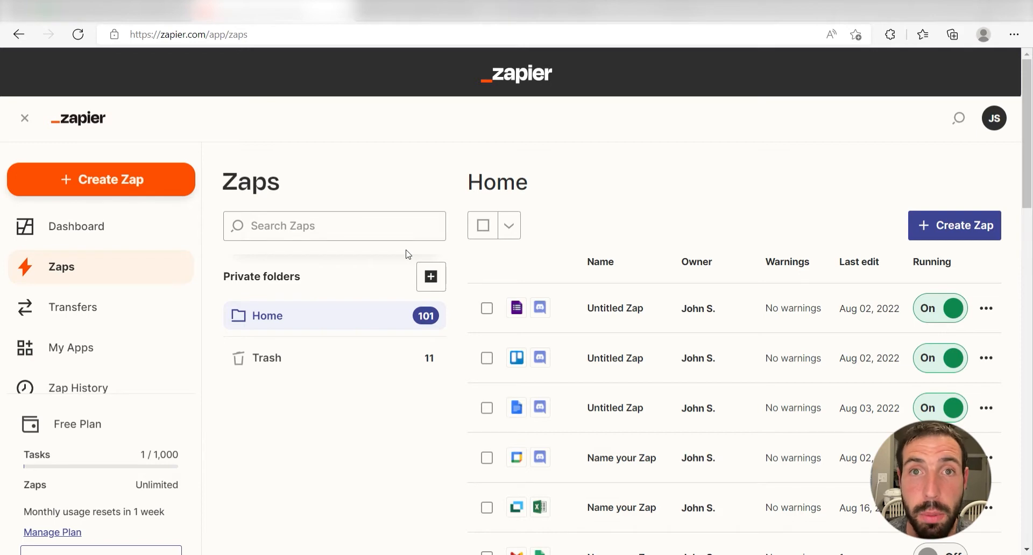
{"action": "mouse_move", "coordinate": [680, 243]}
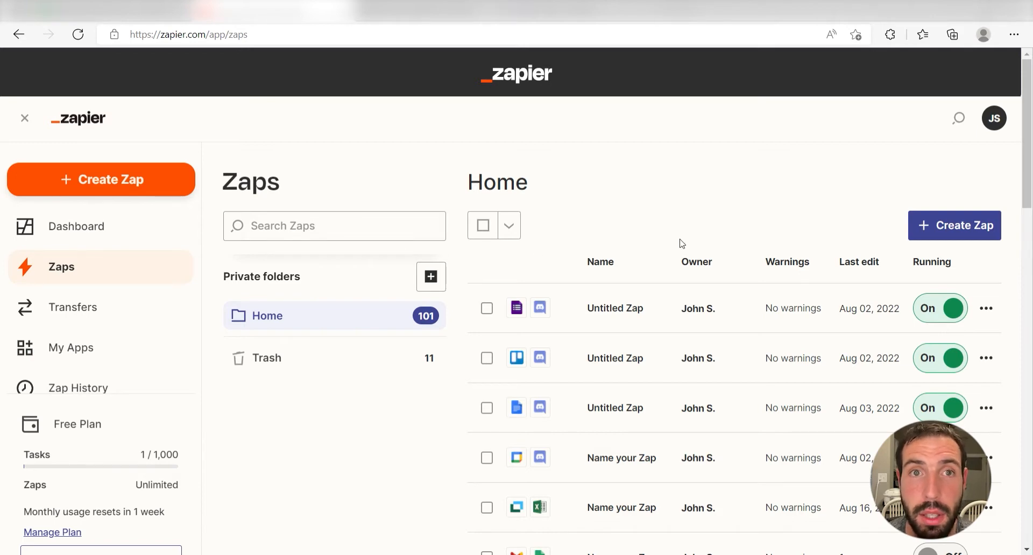
{"action": "mouse_move", "coordinate": [690, 237]}
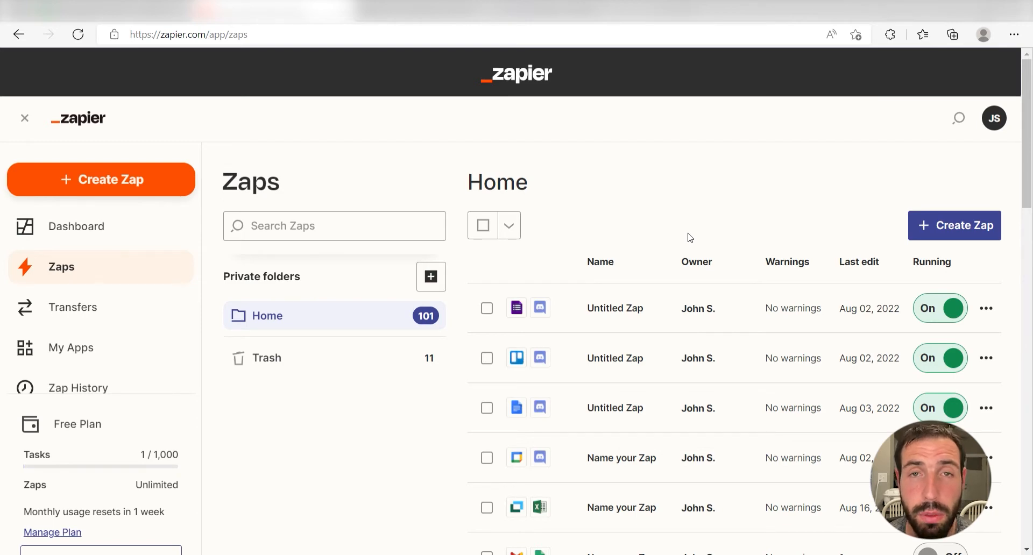
{"action": "mouse_move", "coordinate": [366, 201]}
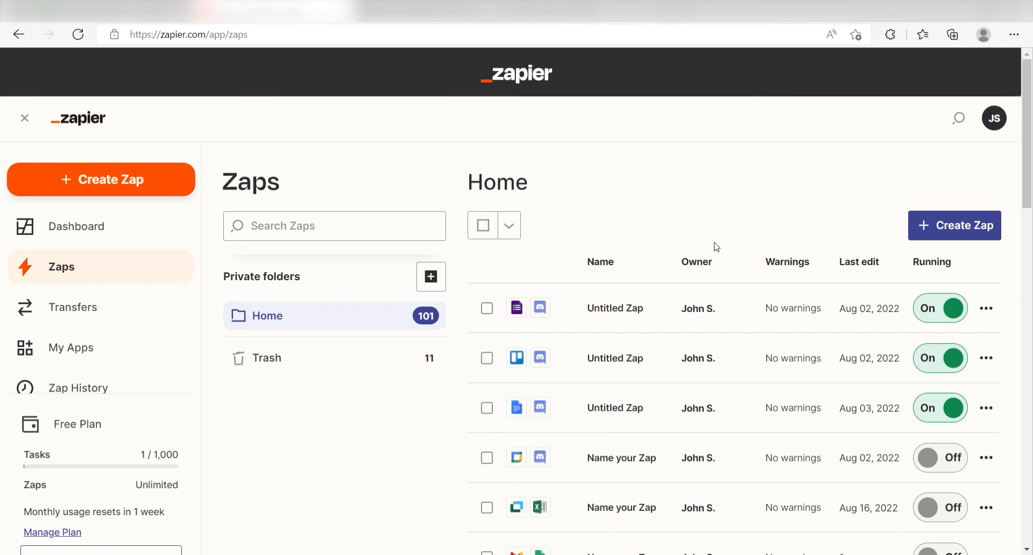
{"action": "mouse_move", "coordinate": [701, 246]}
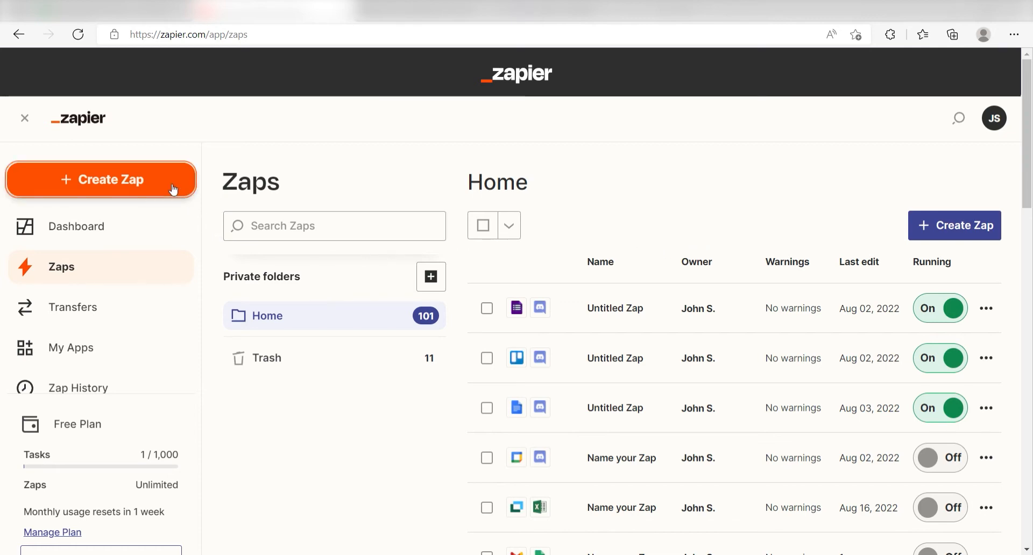
Create a Zap with Notion's New Database Item as the trigger event.
{"action": "left_click", "coordinate": [101, 180]}
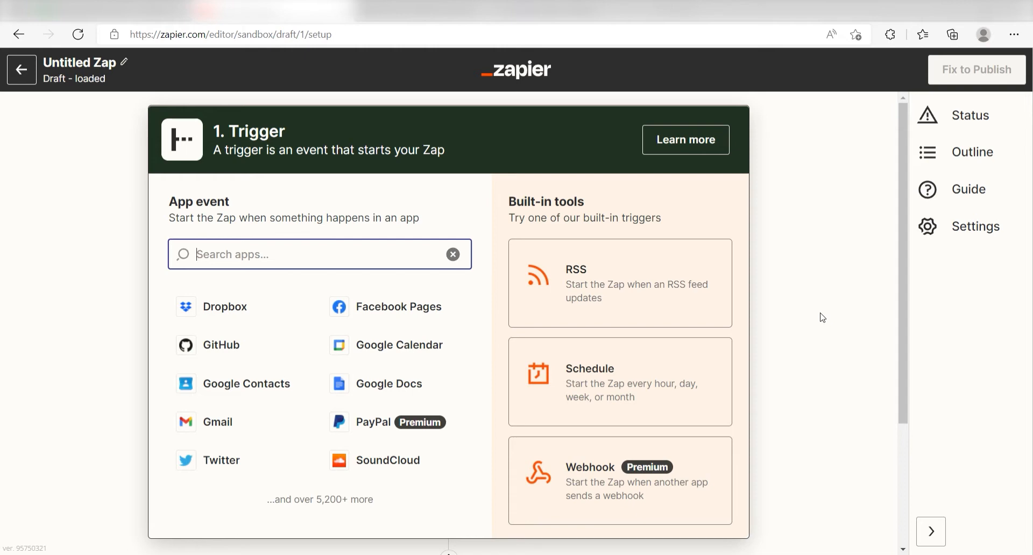
{"action": "type", "text": "notion"}
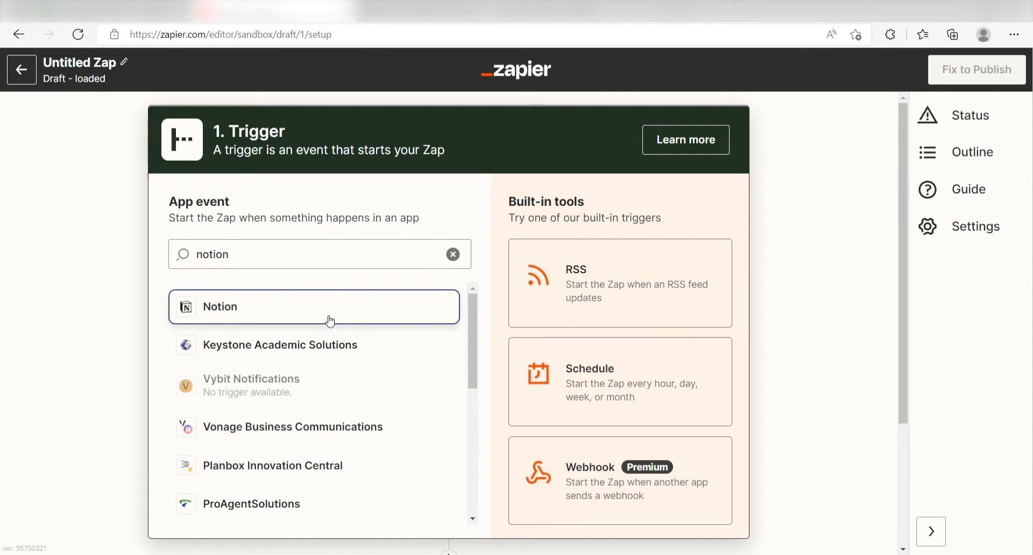
{"action": "left_click", "coordinate": [314, 307]}
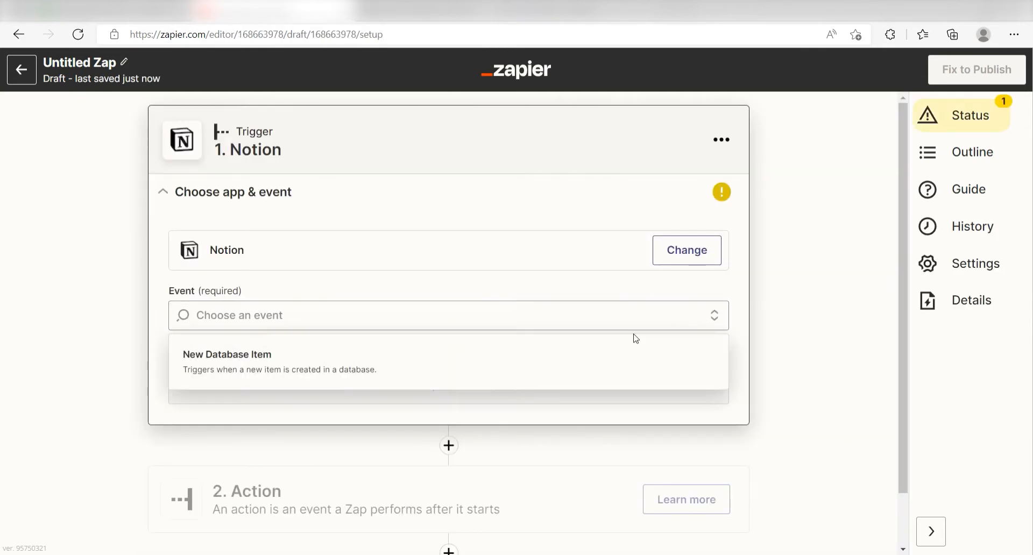
{"action": "left_click", "coordinate": [227, 361]}
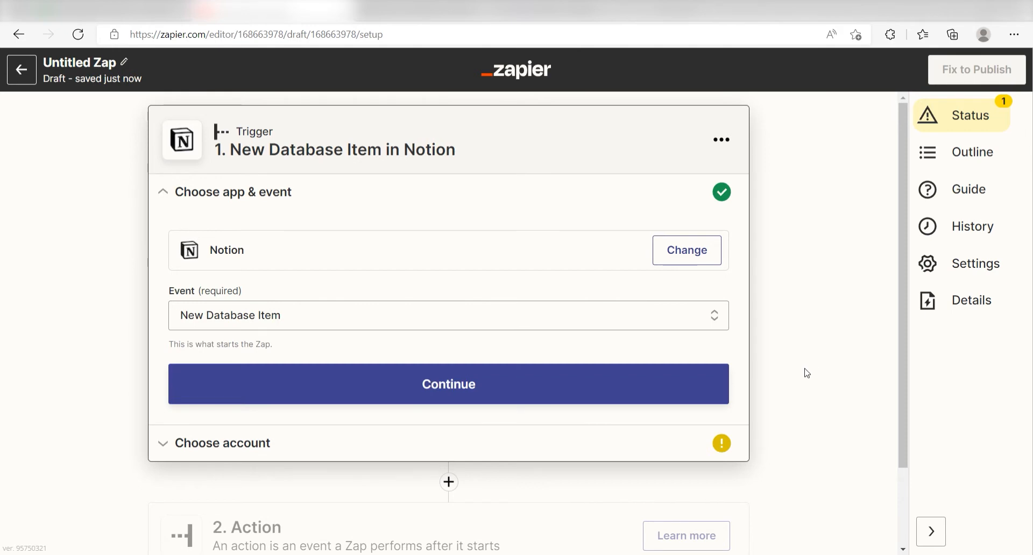
{"action": "left_click", "coordinate": [448, 384]}
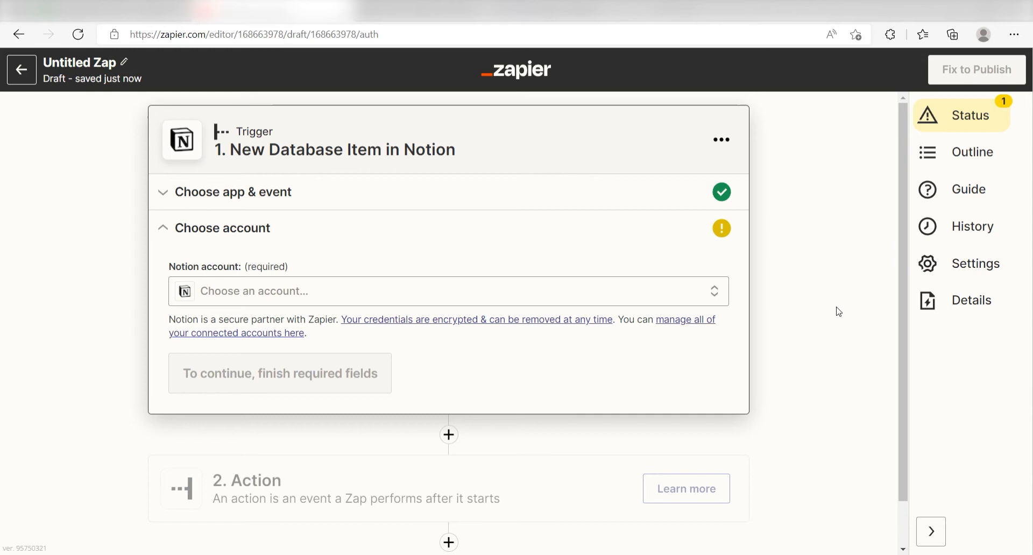
{"action": "mouse_move", "coordinate": [807, 318]}
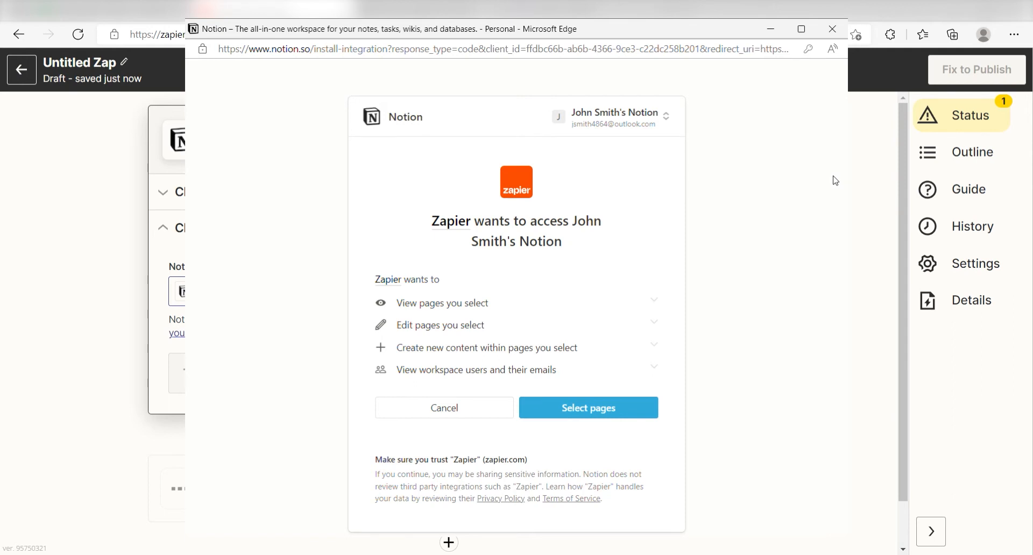
{"action": "mouse_move", "coordinate": [837, 171]}
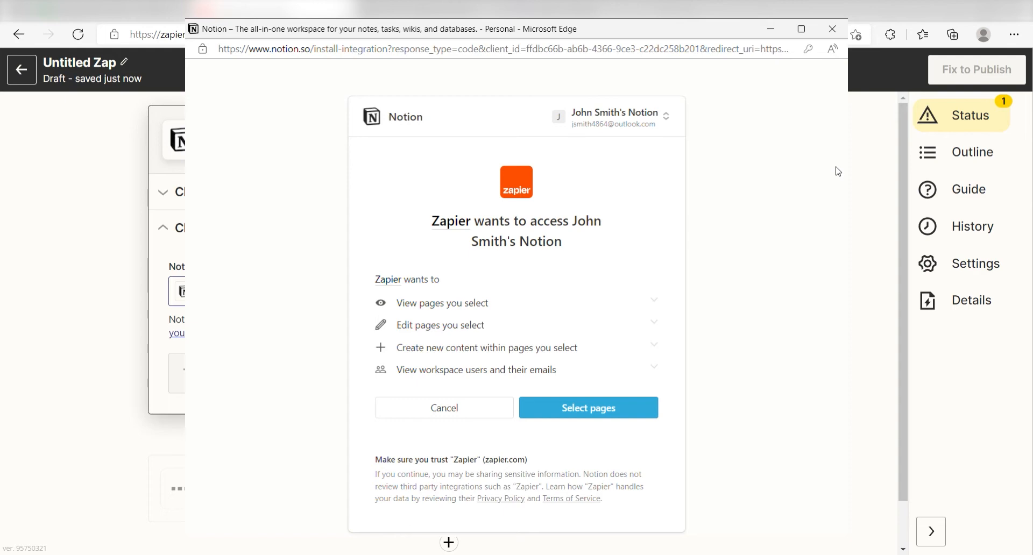
Grant Zapier access to the Notion workspace to connect the account.
{"action": "left_click", "coordinate": [588, 407]}
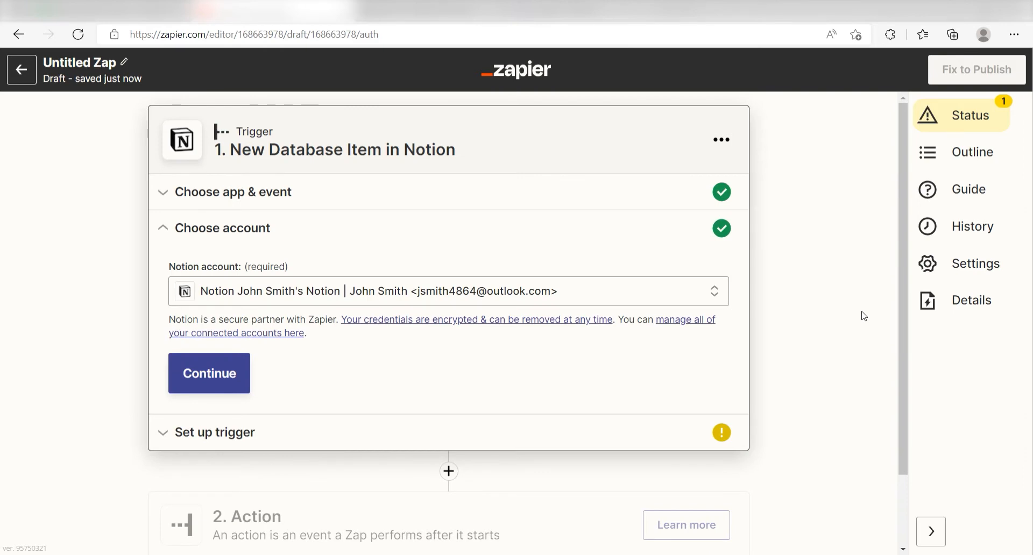
{"action": "mouse_move", "coordinate": [787, 345]}
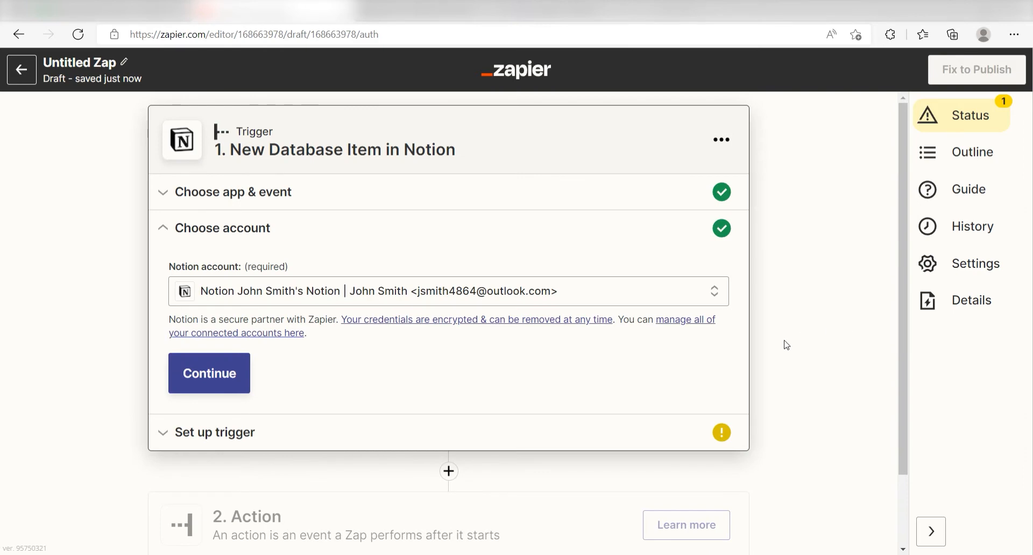
Point the trigger at the Calendar of Events database and fetch a sample item.
{"action": "left_click", "coordinate": [208, 373]}
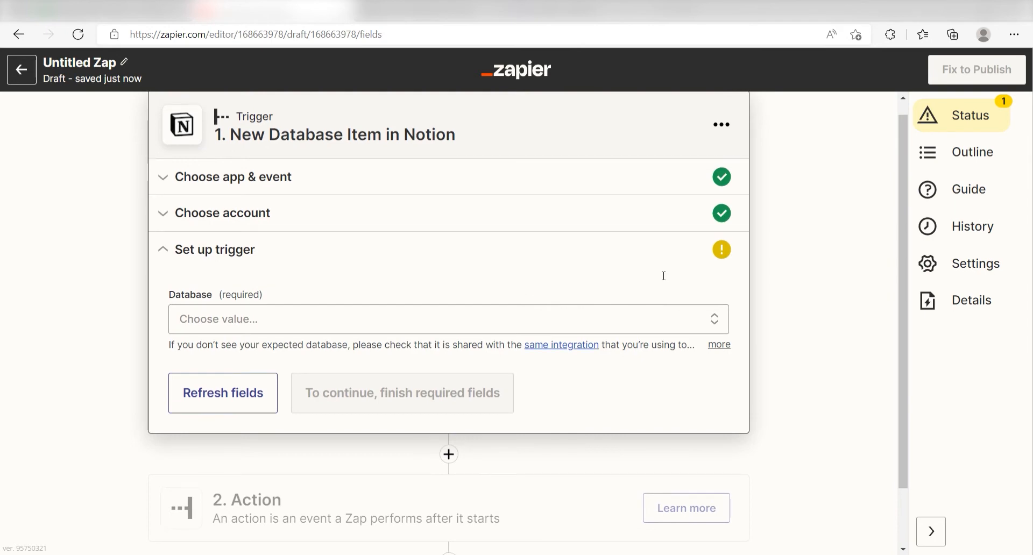
{"action": "mouse_move", "coordinate": [656, 277]}
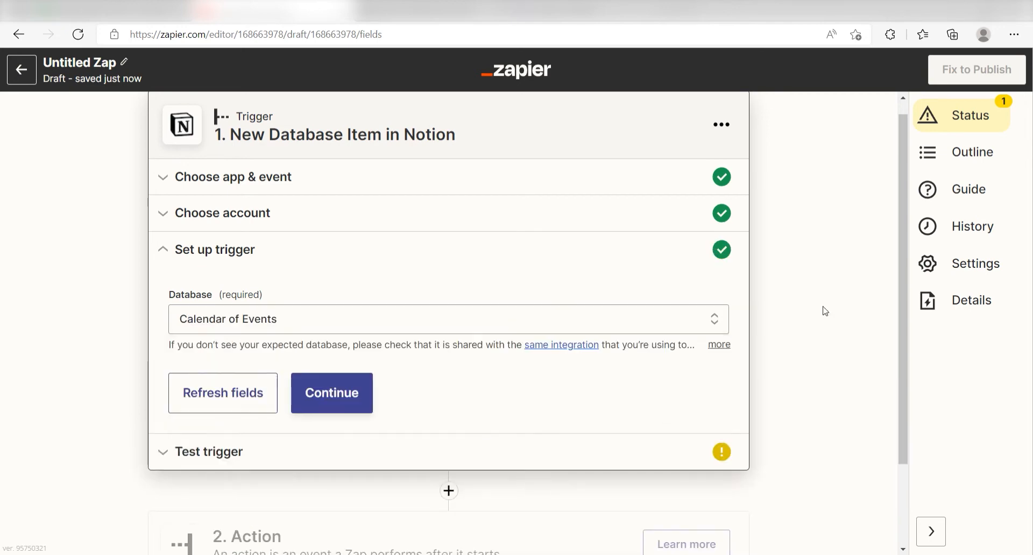
{"action": "left_click", "coordinate": [331, 393]}
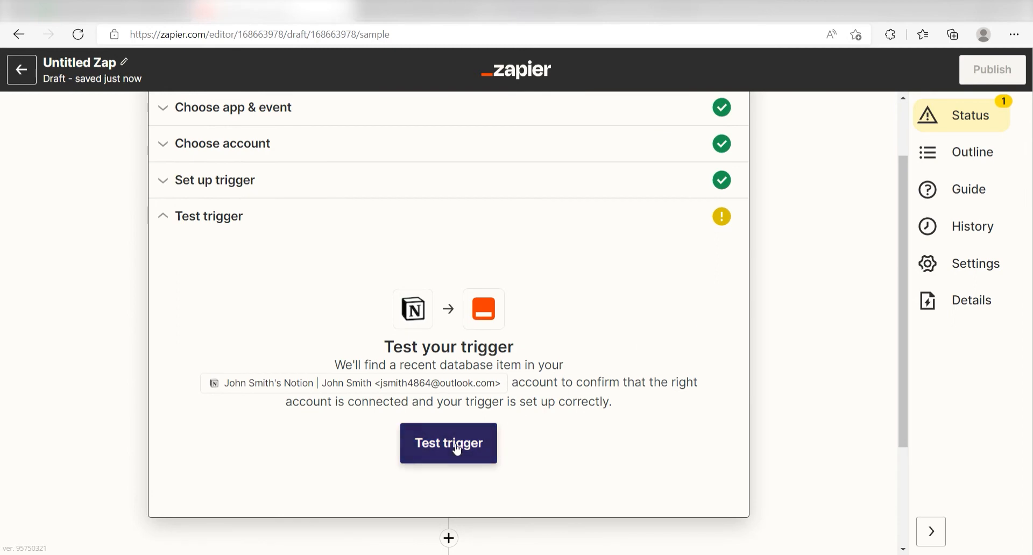
{"action": "left_click", "coordinate": [449, 443]}
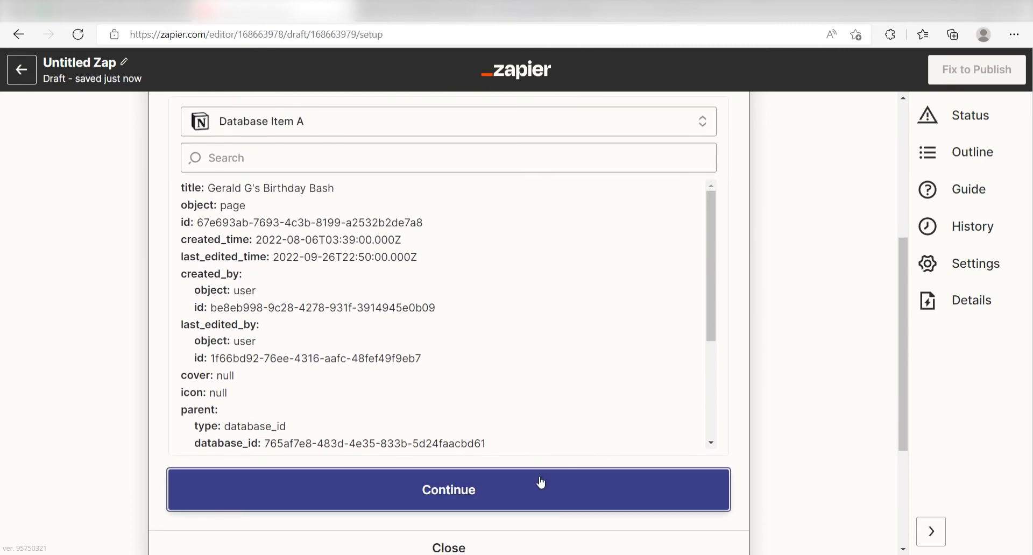
Add a TickTick action step using the Add Task event.
{"action": "left_click", "coordinate": [448, 489]}
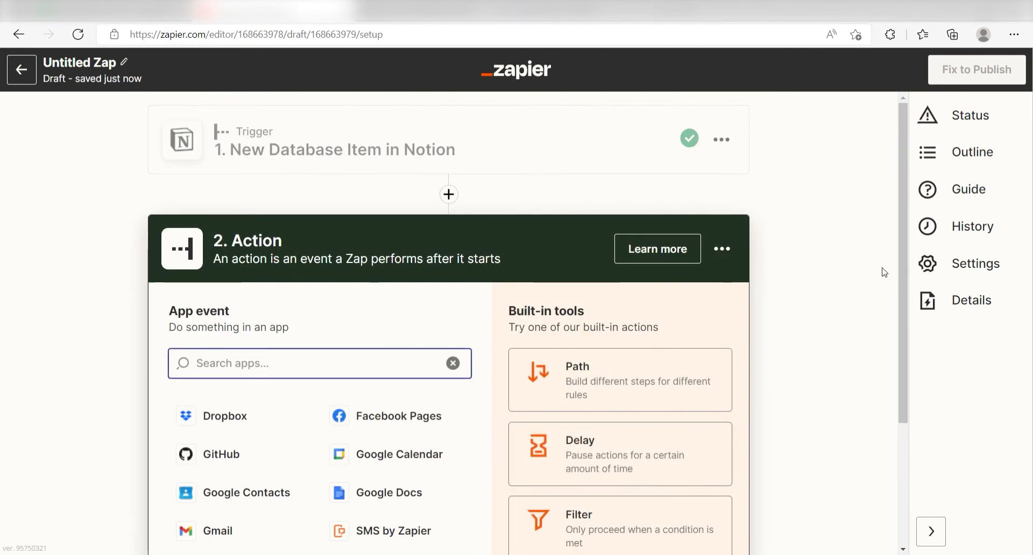
{"action": "type", "text": "ticktick"}
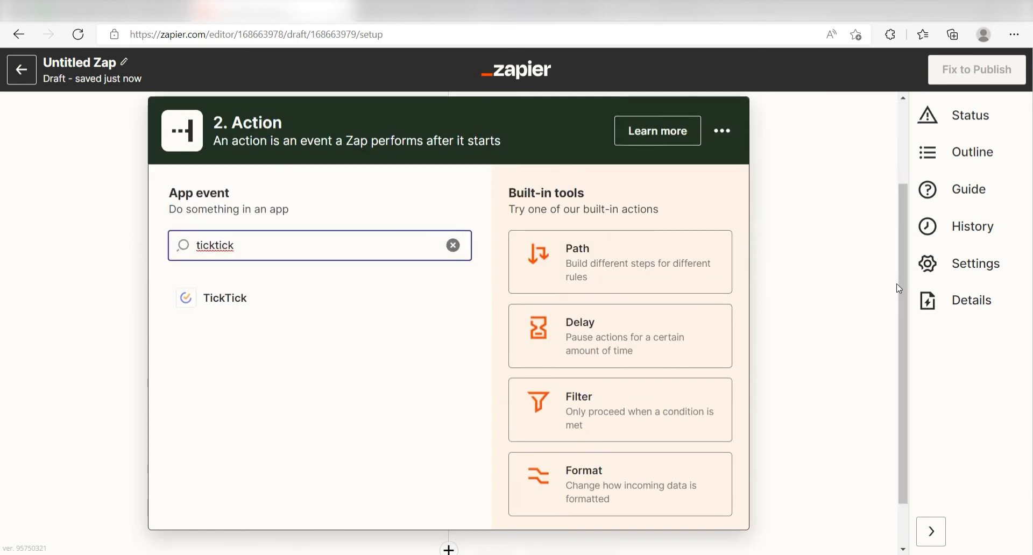
{"action": "left_click", "coordinate": [225, 298]}
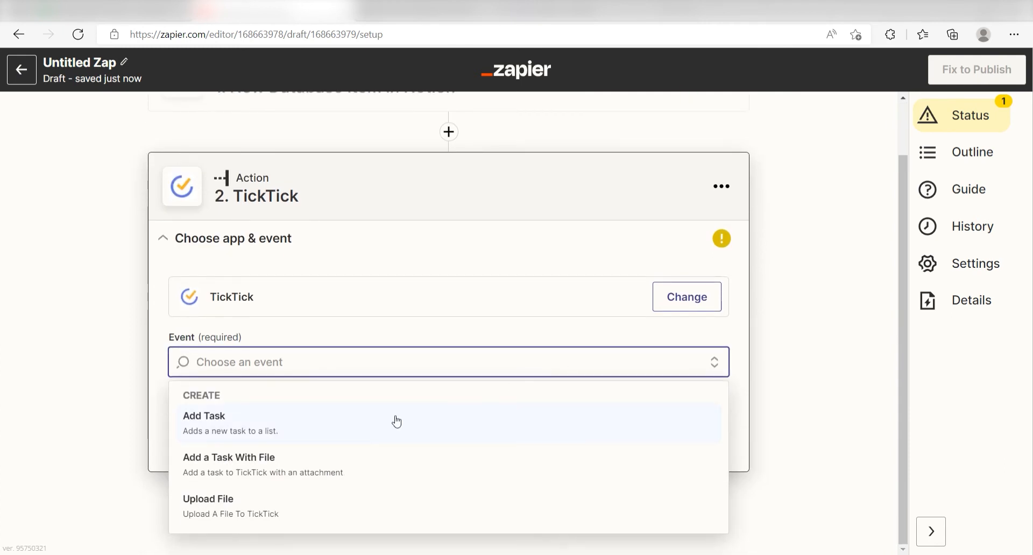
{"action": "left_click", "coordinate": [203, 417]}
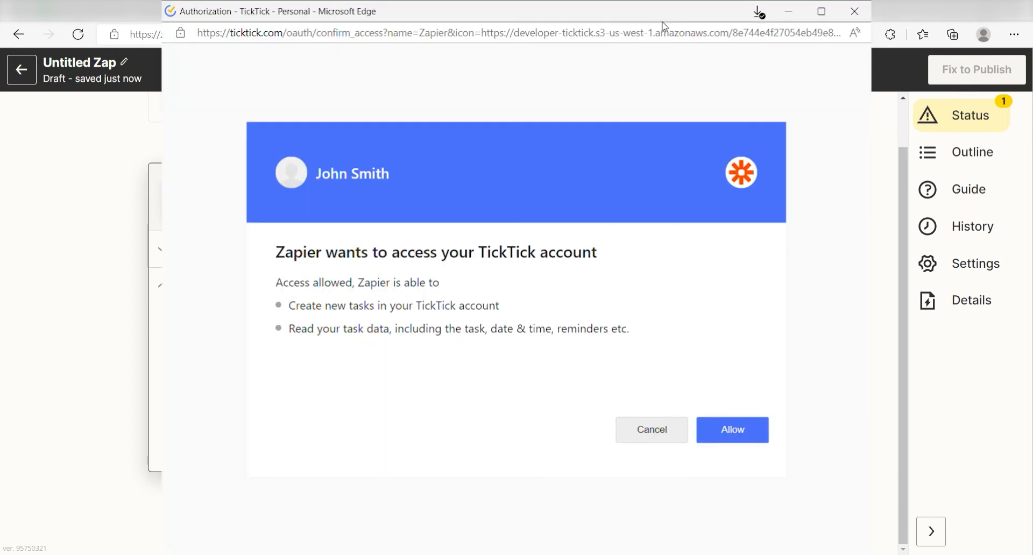
{"action": "mouse_move", "coordinate": [828, 282]}
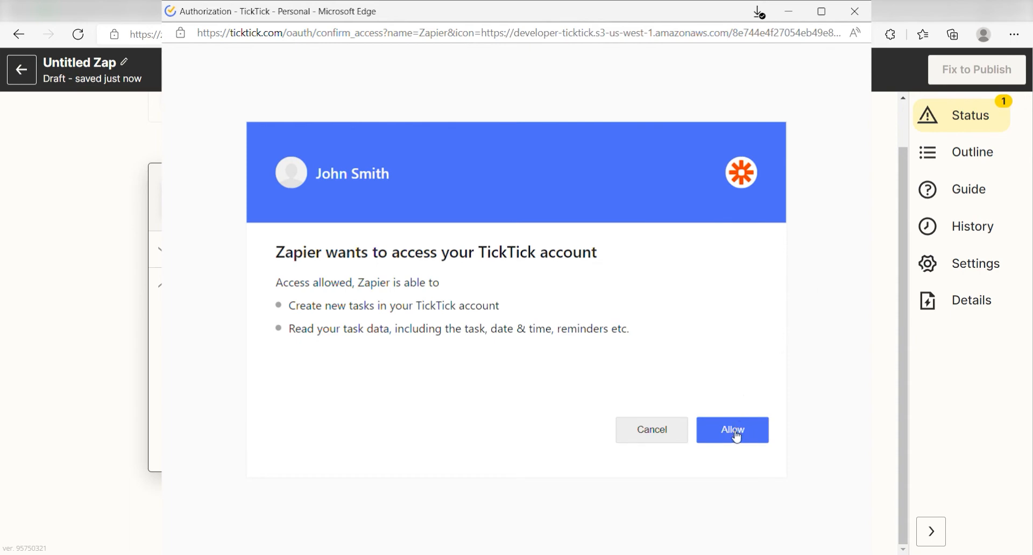
Allow Zapier access to the TickTick account to connect it.
{"action": "left_click", "coordinate": [732, 429]}
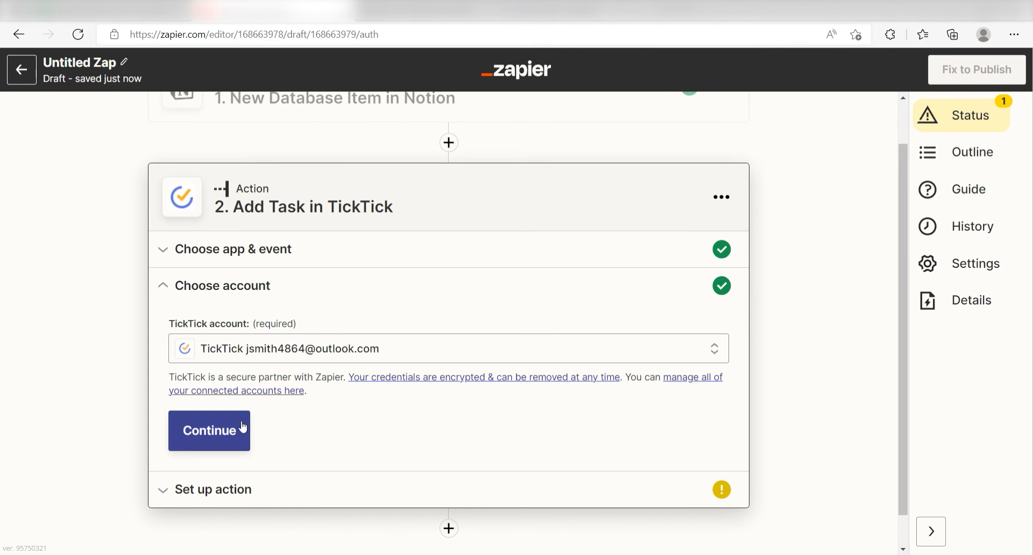
{"action": "left_click", "coordinate": [209, 430]}
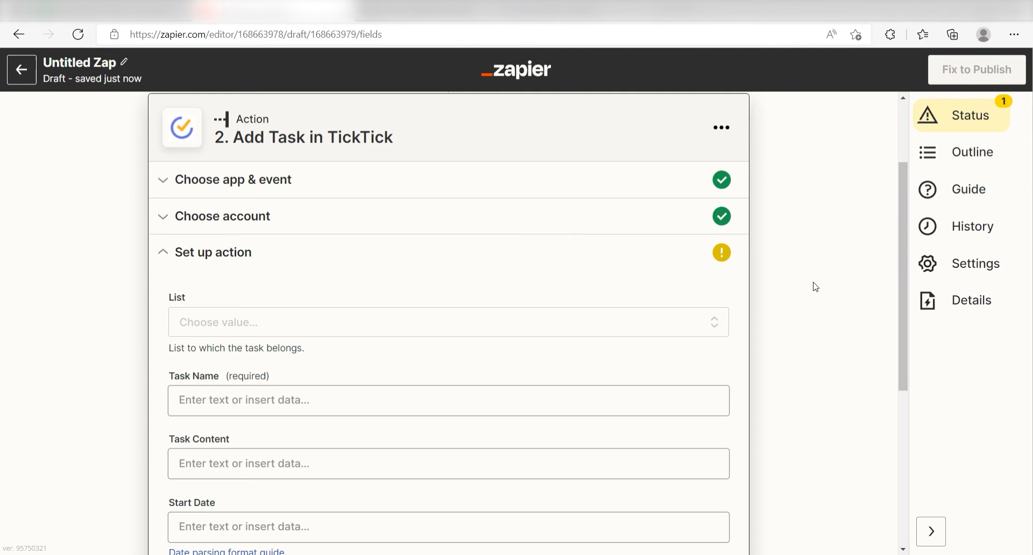
Map the task to Inbox with Notion Title, Url and Date, then preview the test.
{"action": "scroll", "scroll_direction": "down", "scroll_amount": 3}
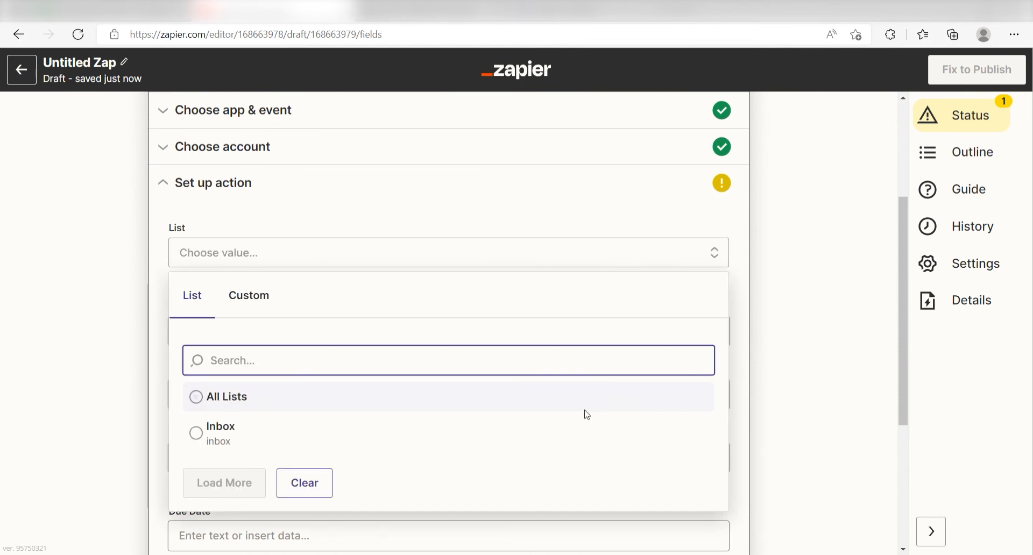
{"action": "left_click", "coordinate": [219, 430]}
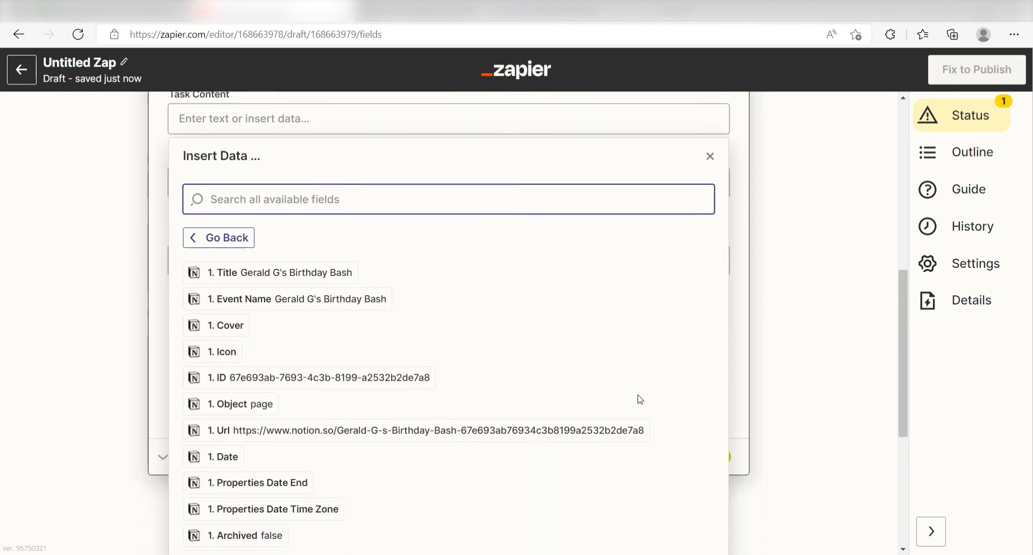
{"action": "left_click", "coordinate": [222, 430]}
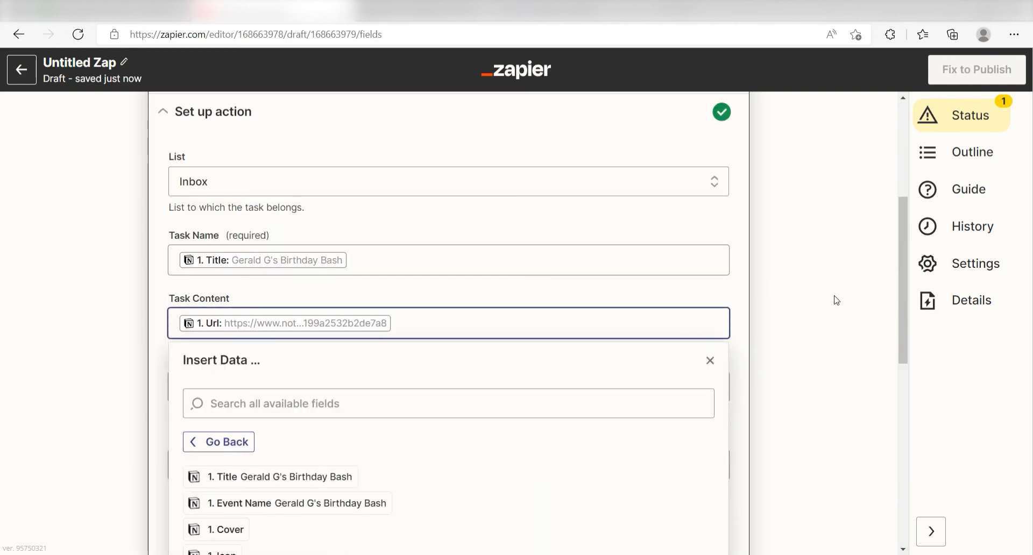
{"action": "scroll", "scroll_direction": "down", "scroll_amount": 3}
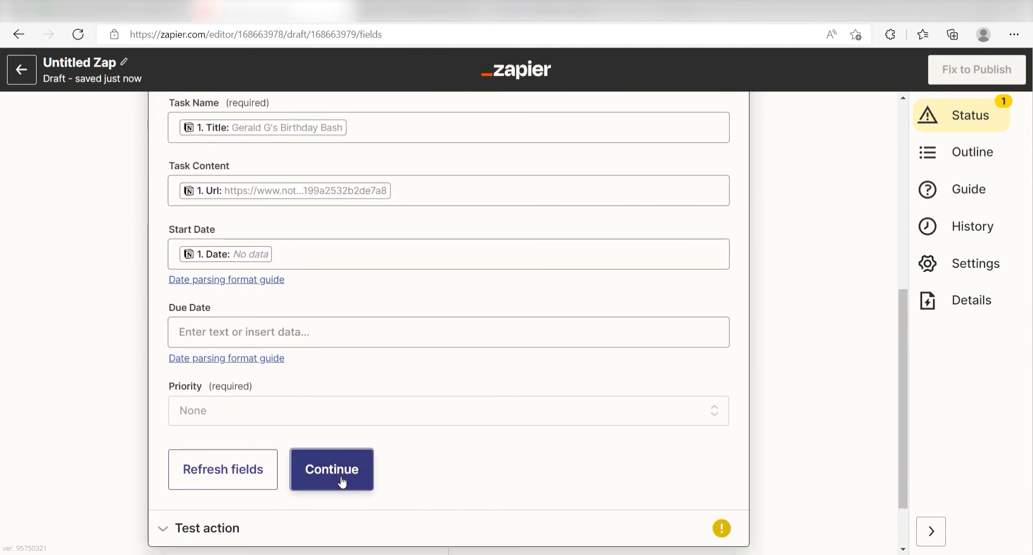
{"action": "left_click", "coordinate": [331, 469]}
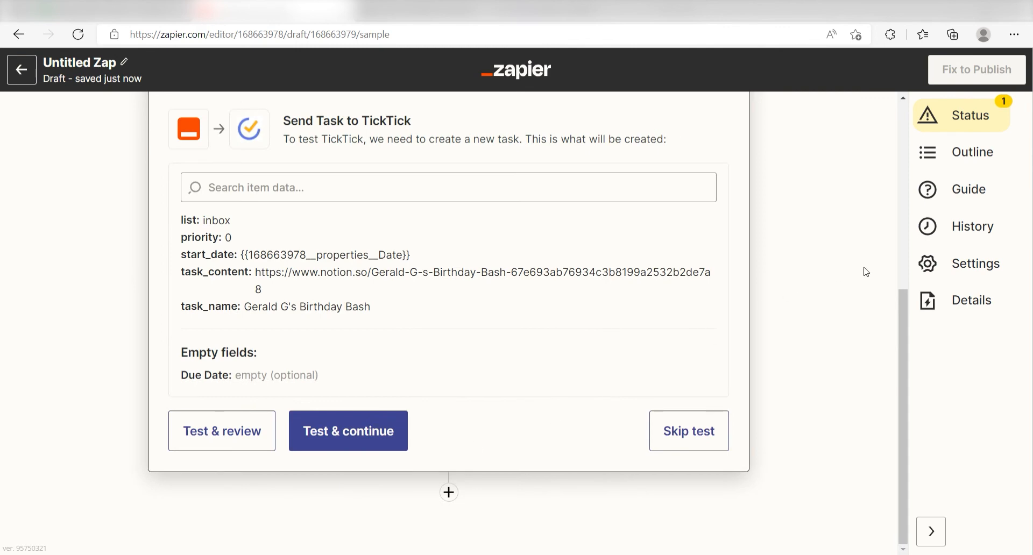
{"action": "mouse_move", "coordinate": [410, 339]}
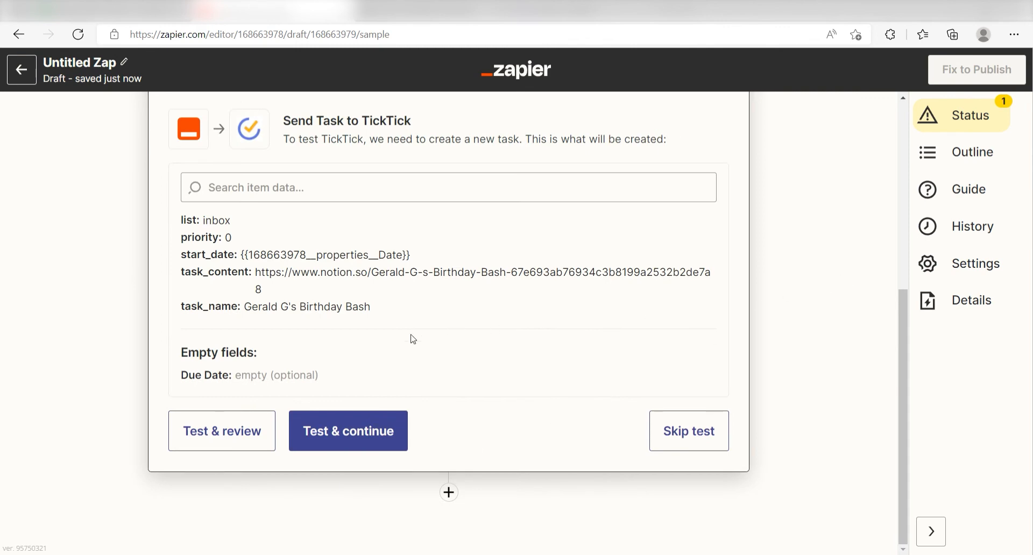